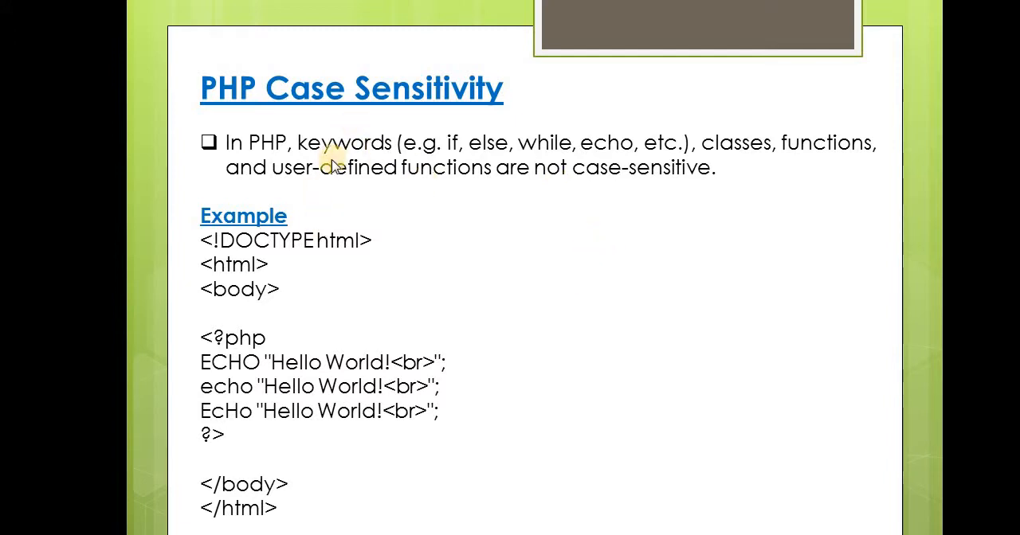
{"action": "mouse_move", "coordinate": [733, 157]}
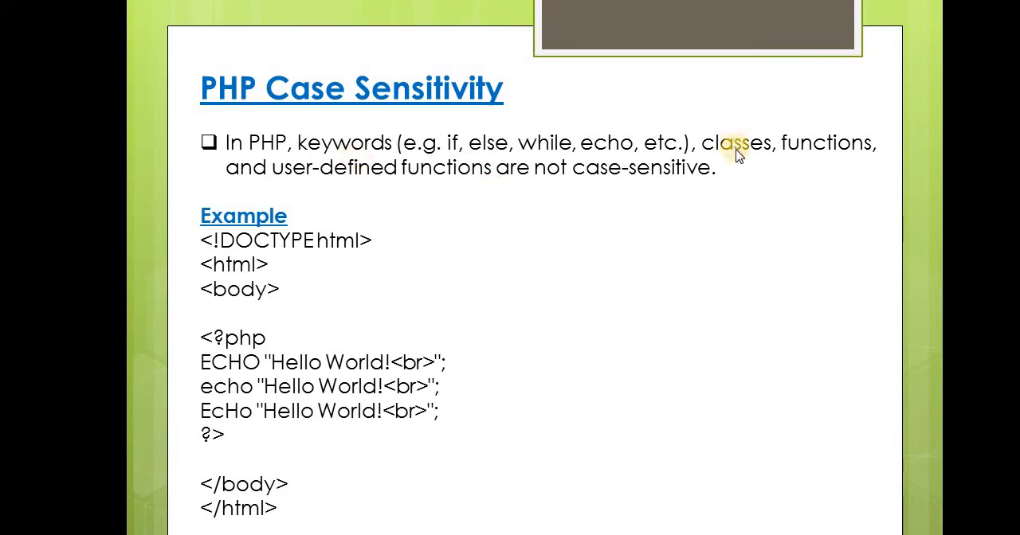
{"action": "mouse_move", "coordinate": [524, 263]}
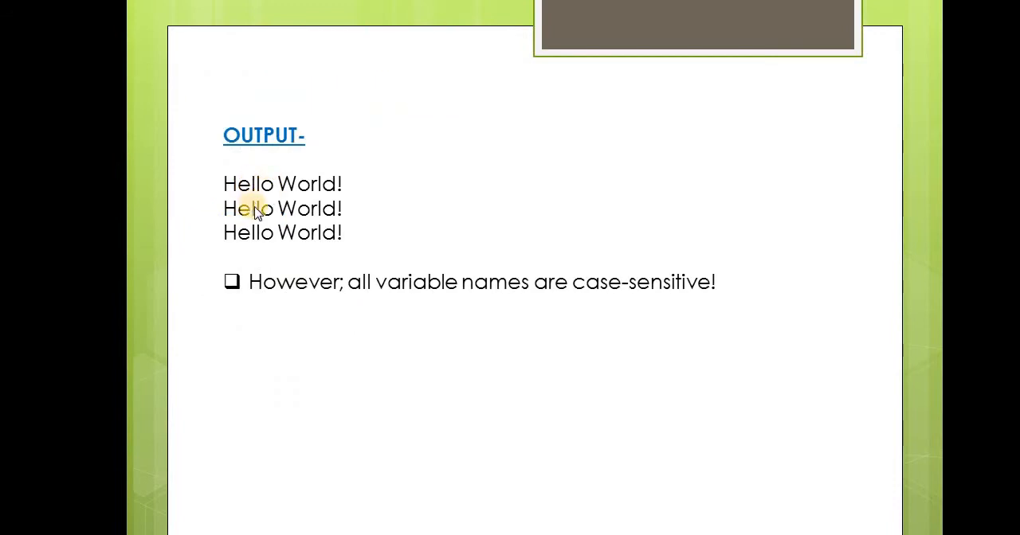
{"action": "mouse_move", "coordinate": [306, 176]}
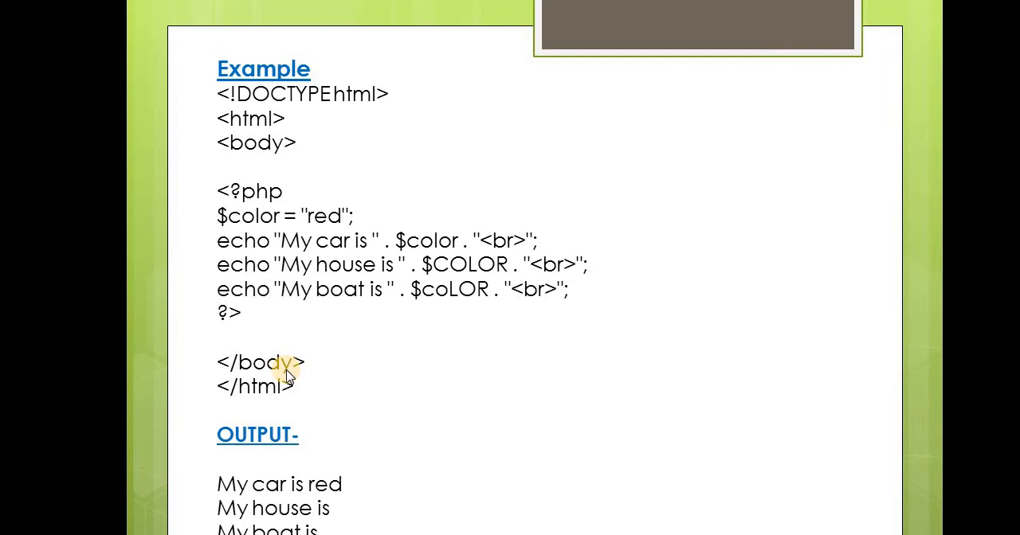
{"action": "mouse_move", "coordinate": [332, 189]}
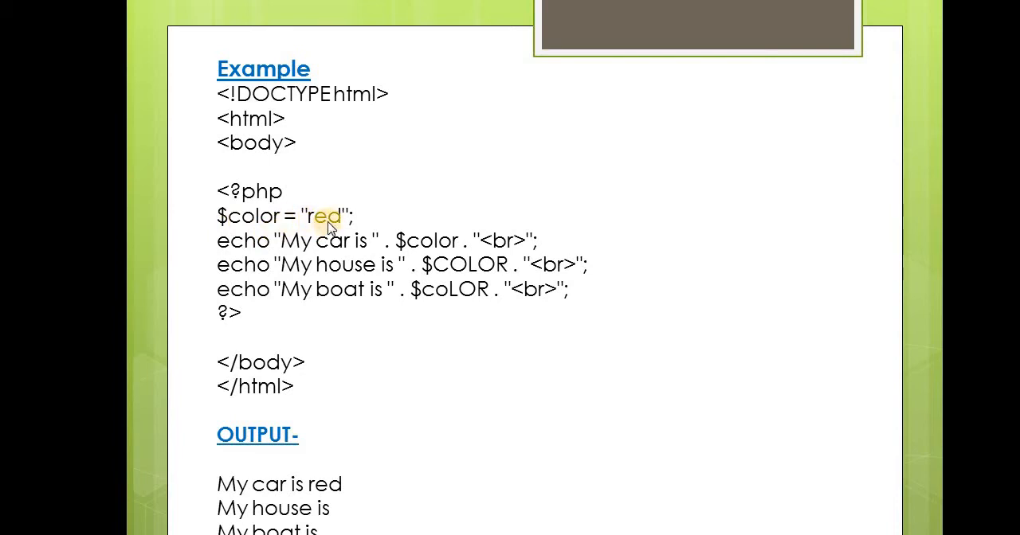
{"action": "mouse_move", "coordinate": [315, 231]}
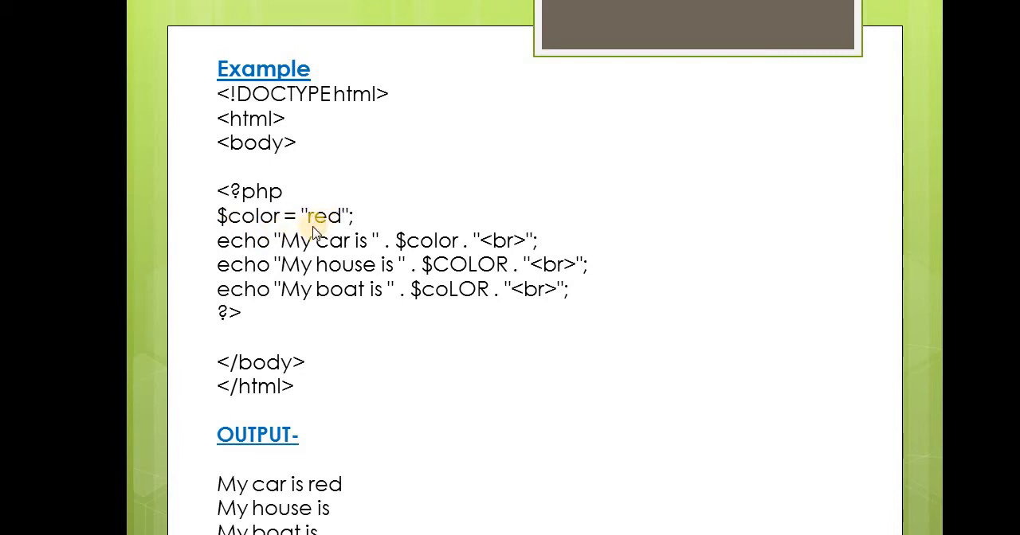
{"action": "mouse_move", "coordinate": [318, 226]}
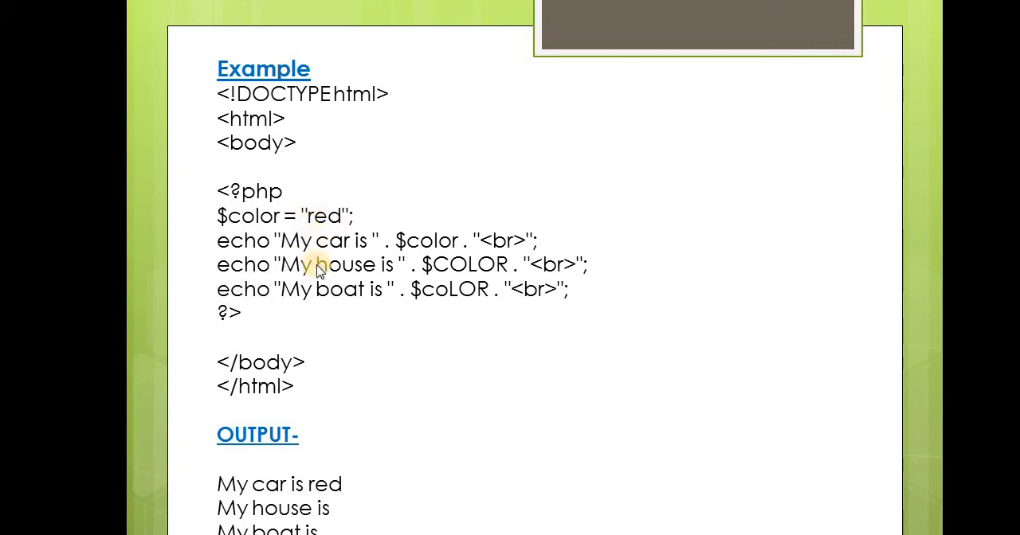
{"action": "mouse_move", "coordinate": [236, 268]}
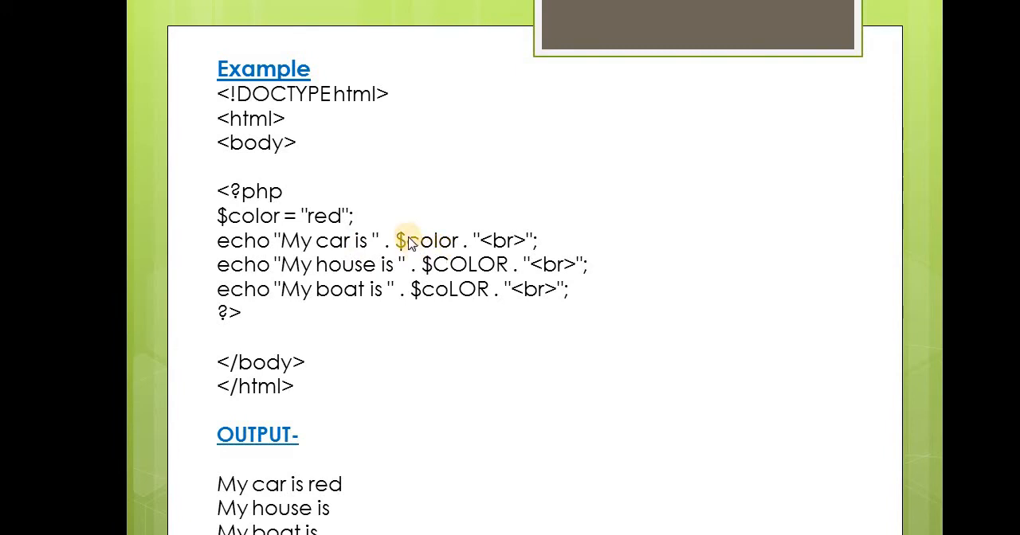
{"action": "mouse_move", "coordinate": [453, 262]}
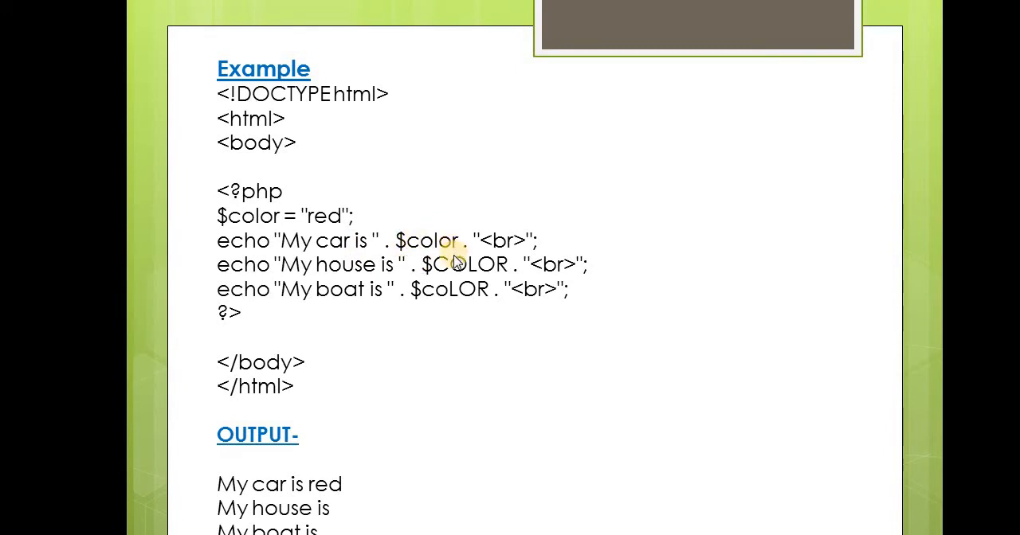
{"action": "mouse_move", "coordinate": [431, 242]}
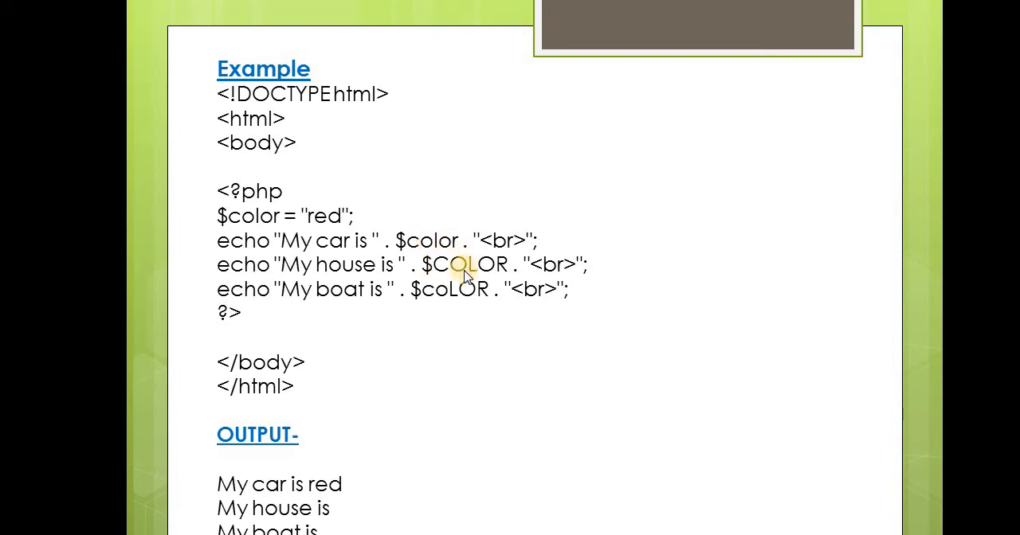
{"action": "mouse_move", "coordinate": [427, 309]}
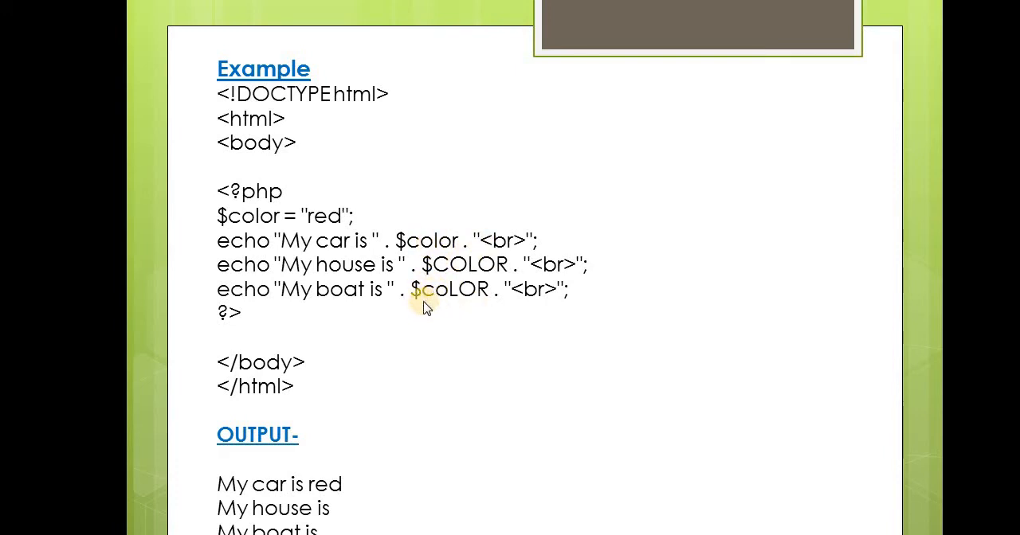
{"action": "mouse_move", "coordinate": [459, 295]}
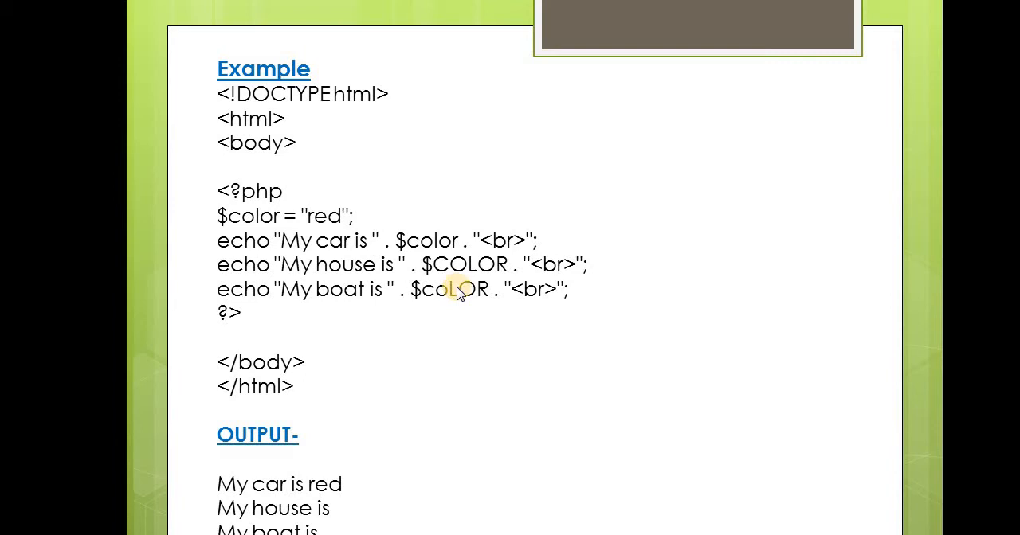
{"action": "mouse_move", "coordinate": [306, 423]}
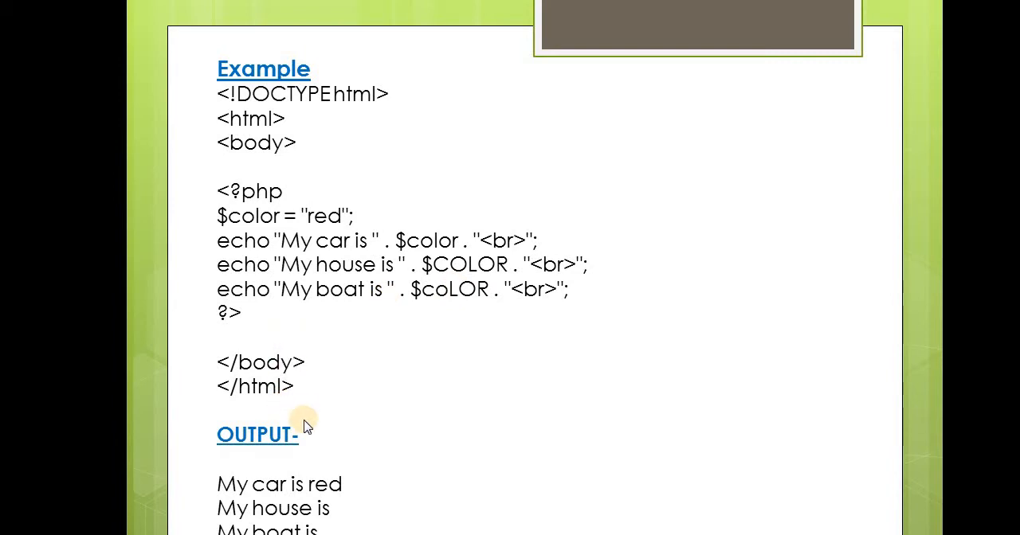
{"action": "mouse_move", "coordinate": [386, 303]}
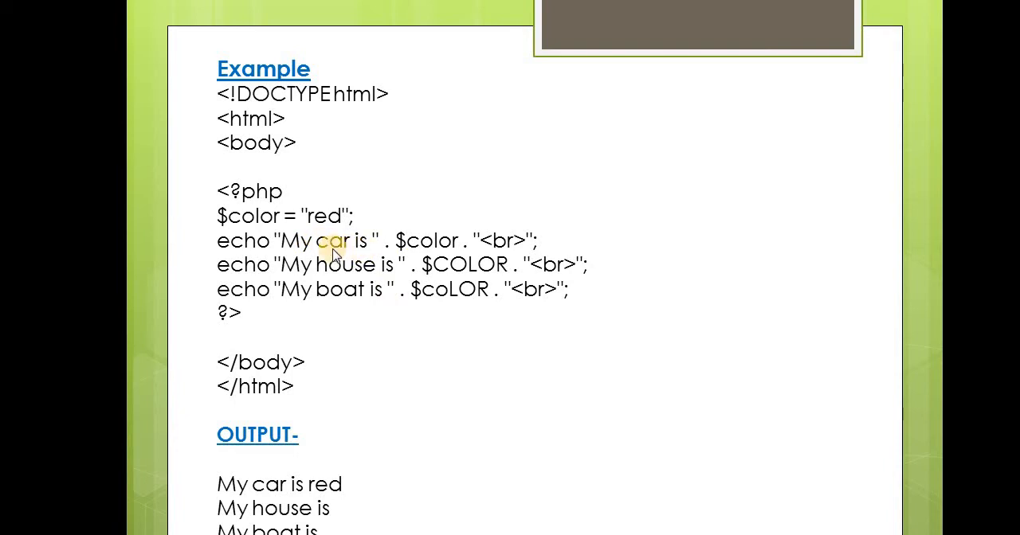
{"action": "mouse_move", "coordinate": [395, 222]}
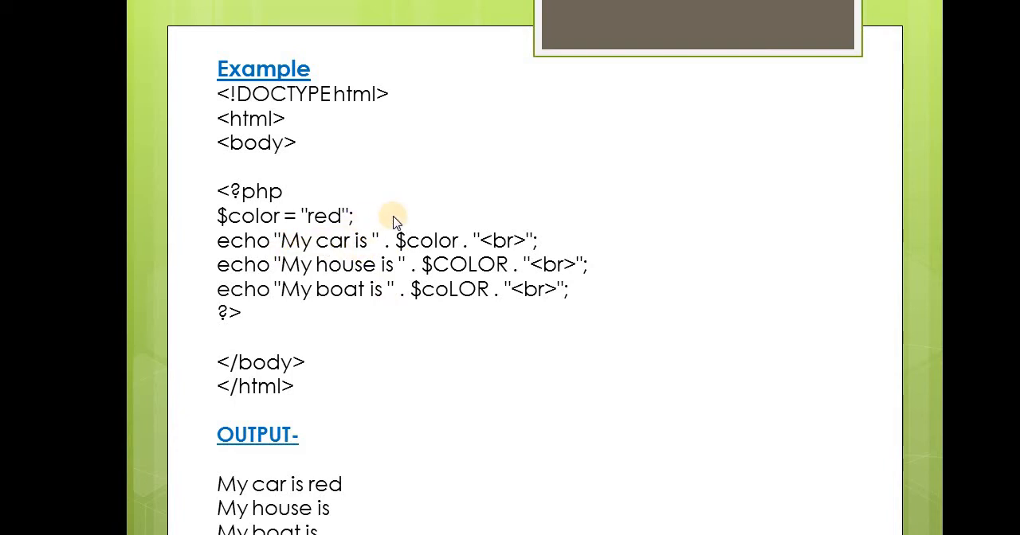
{"action": "mouse_move", "coordinate": [449, 243]}
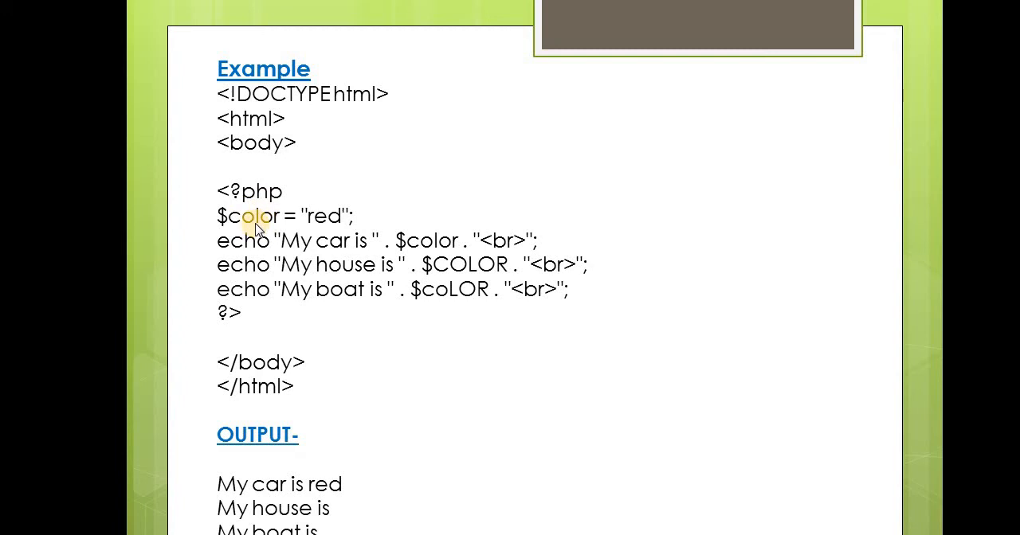
{"action": "mouse_move", "coordinate": [411, 241]}
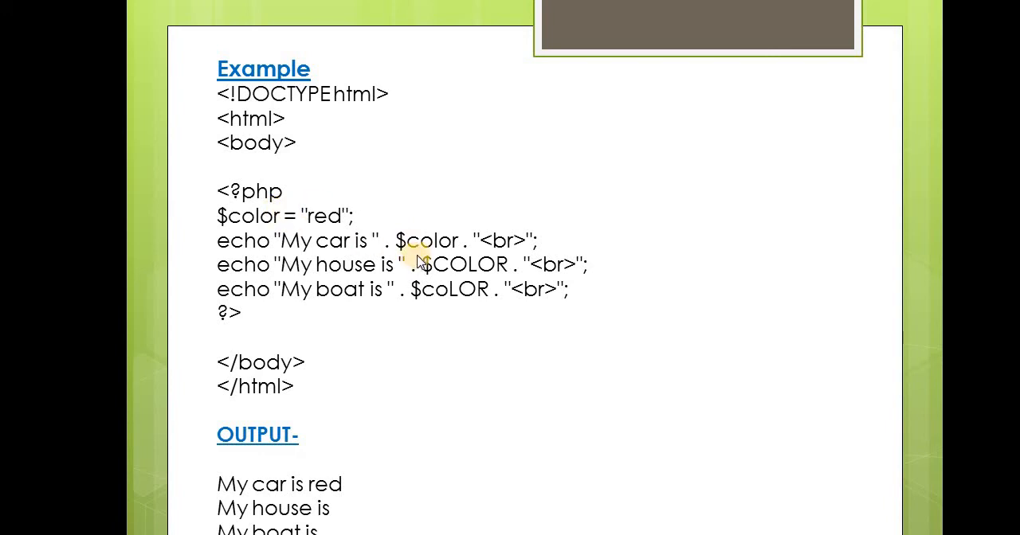
{"action": "mouse_move", "coordinate": [459, 263]}
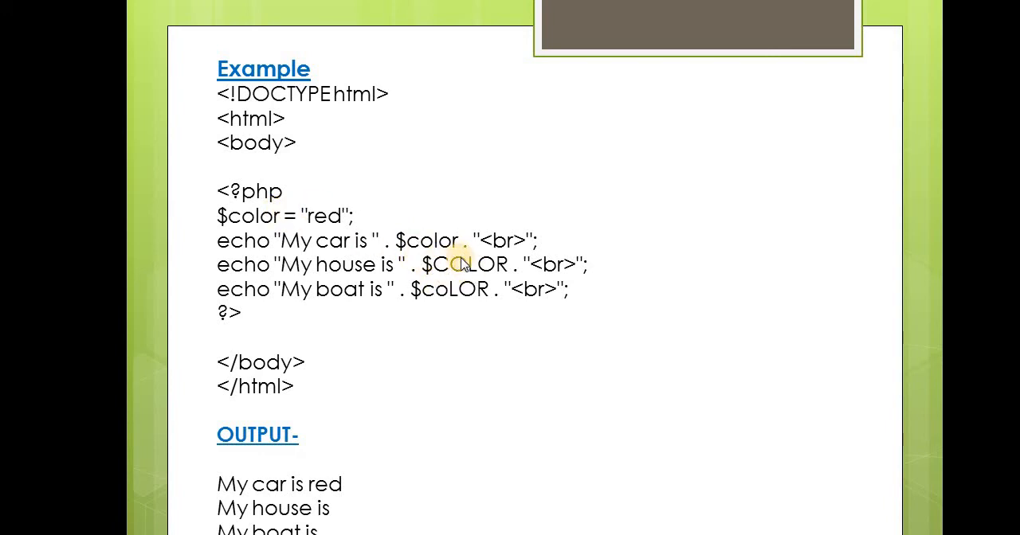
{"action": "mouse_move", "coordinate": [478, 290]}
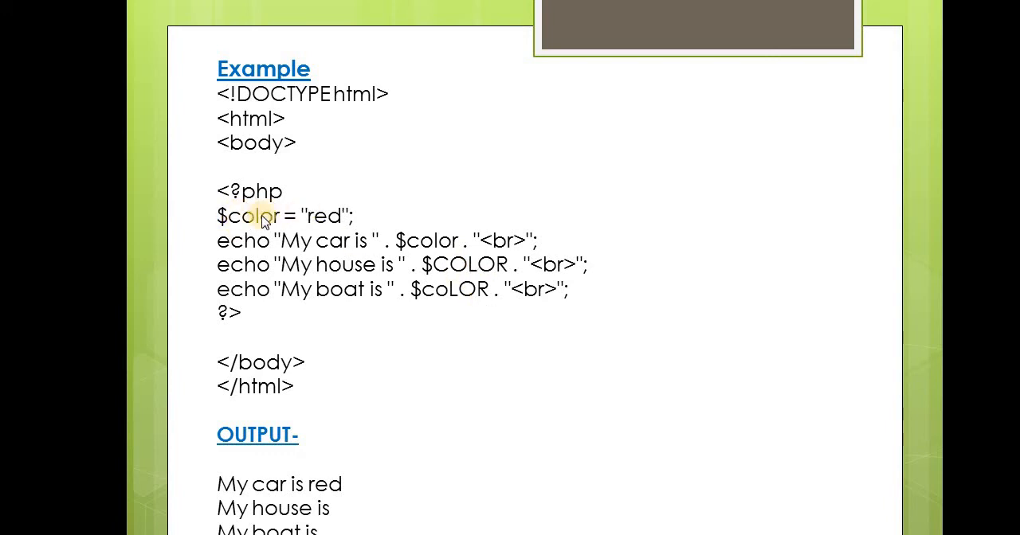
{"action": "mouse_move", "coordinate": [411, 306]}
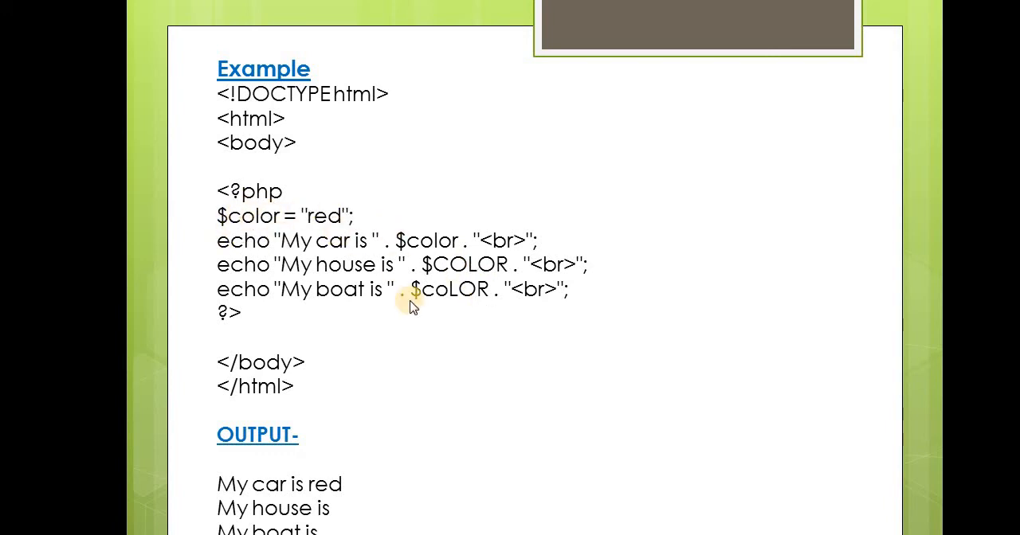
{"action": "mouse_move", "coordinate": [414, 247]}
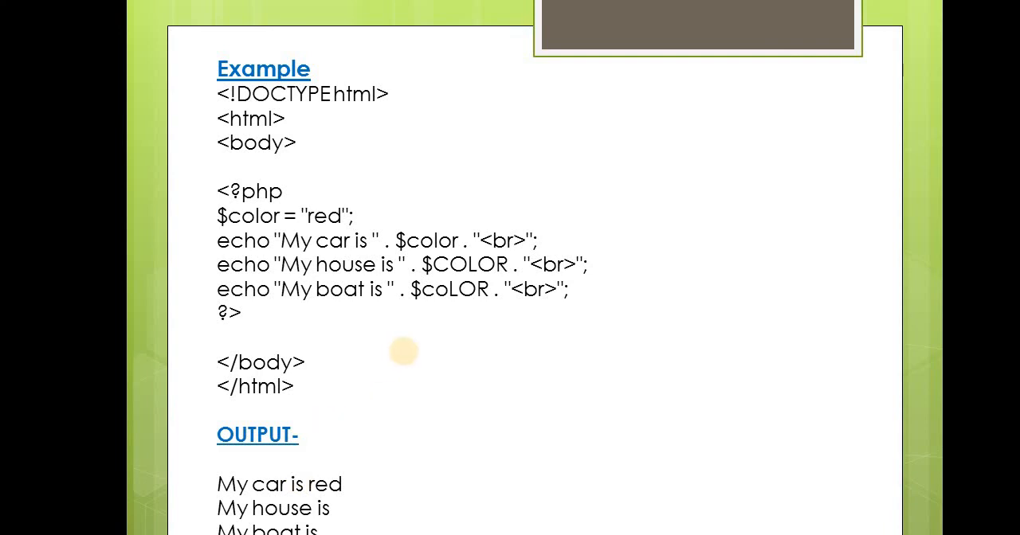
{"action": "mouse_move", "coordinate": [358, 301]}
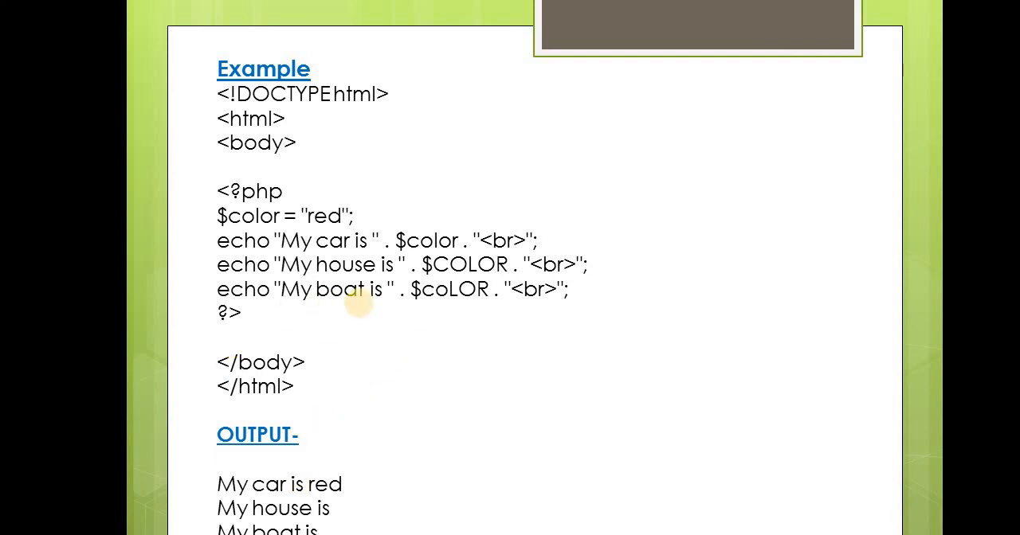
{"action": "mouse_move", "coordinate": [284, 523]}
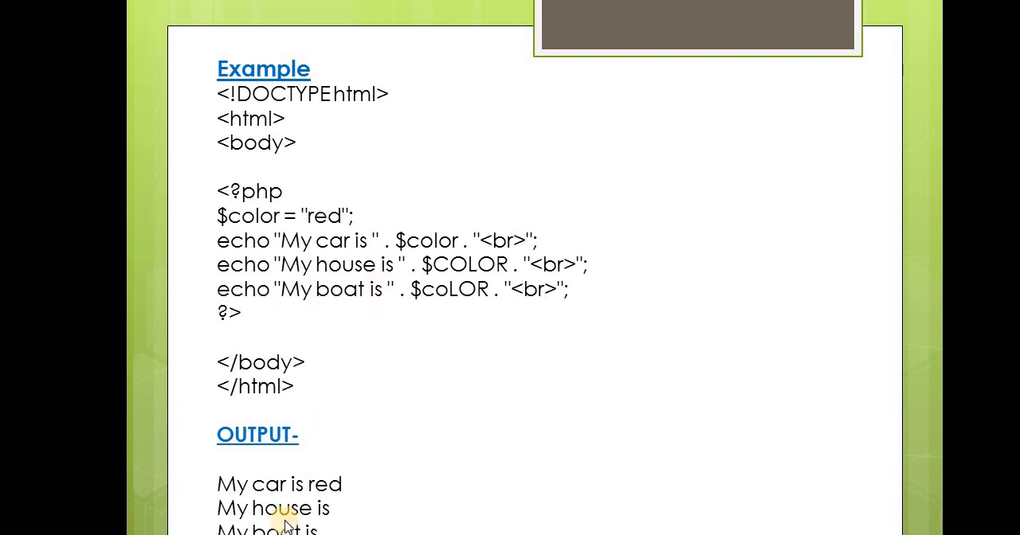
{"action": "mouse_move", "coordinate": [319, 321]}
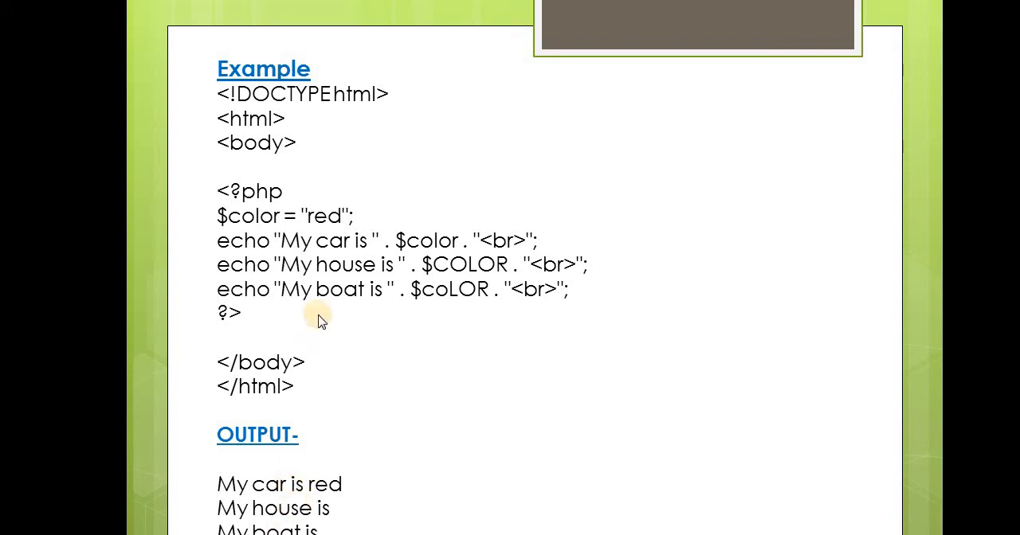
{"action": "mouse_move", "coordinate": [487, 375]}
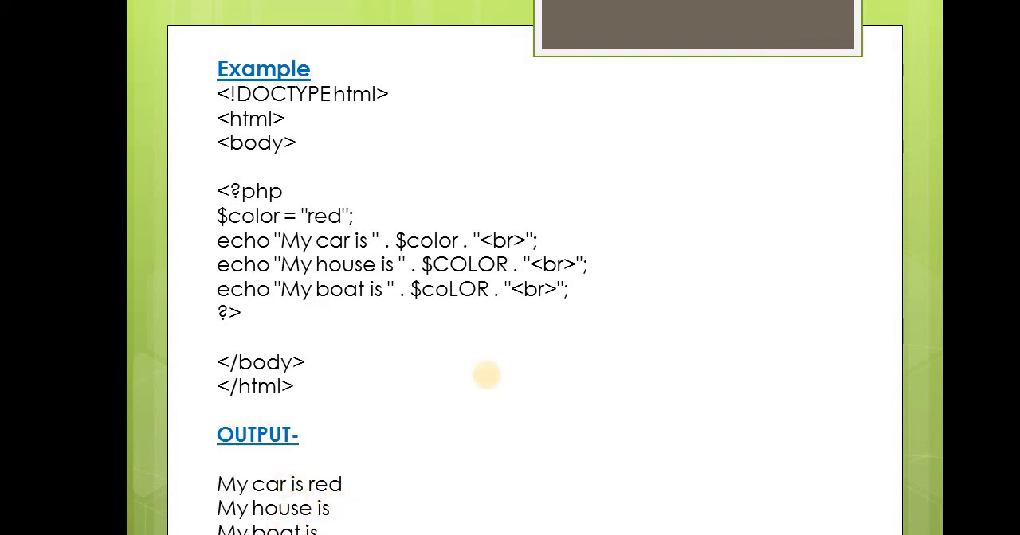